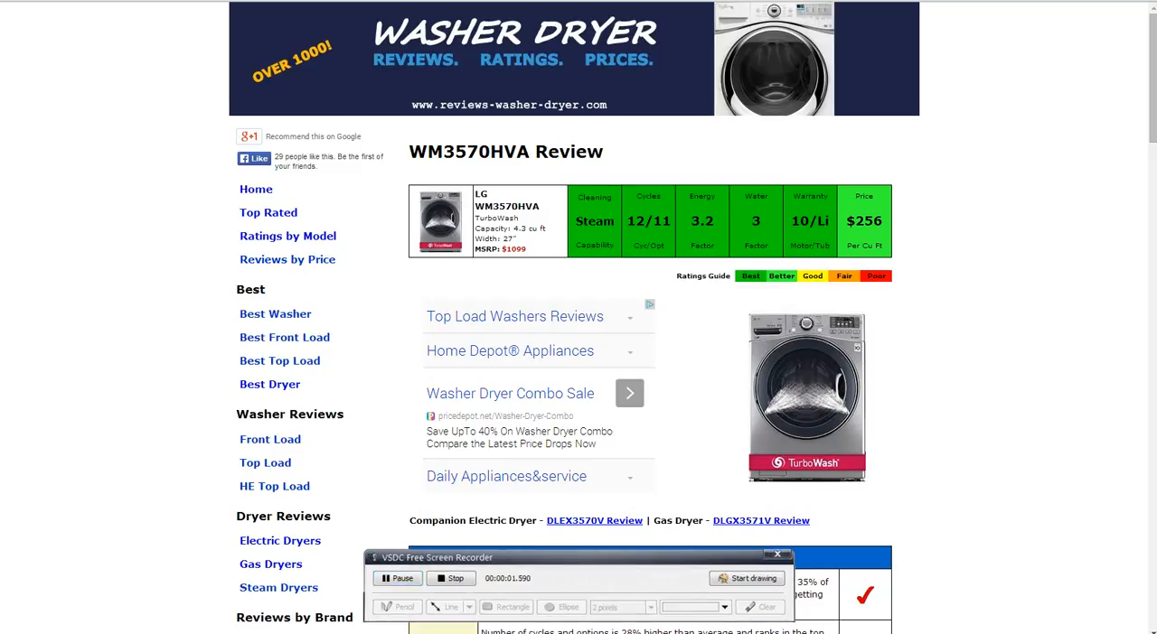
Step: Scroll the LG WM3570HVA review past its summary ratings to the Washer Pros and Cons table
left_click(775, 555)
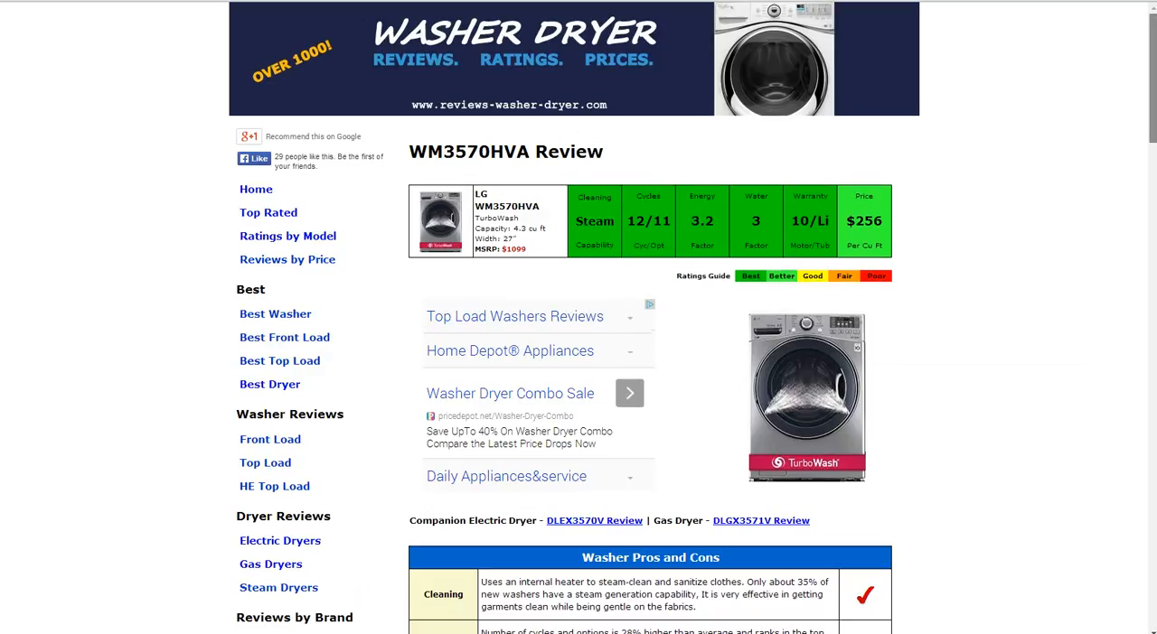
scroll("down", 3)
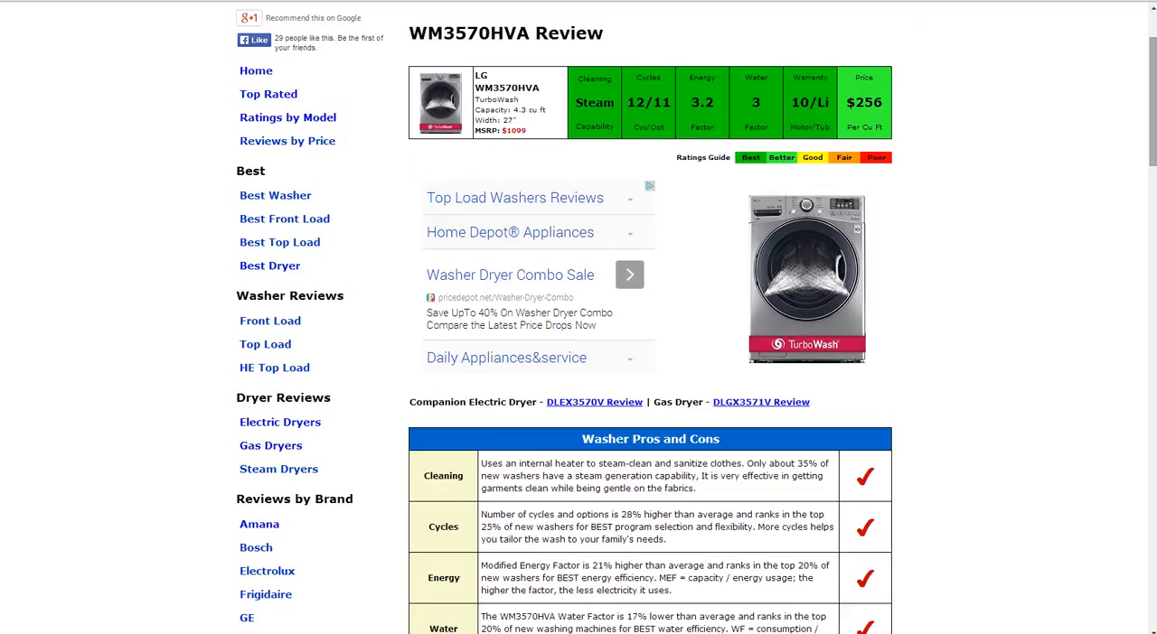
Step: Read through the Washer Pros and Cons table down to the Performance Ratings heading
scroll("down", 3)
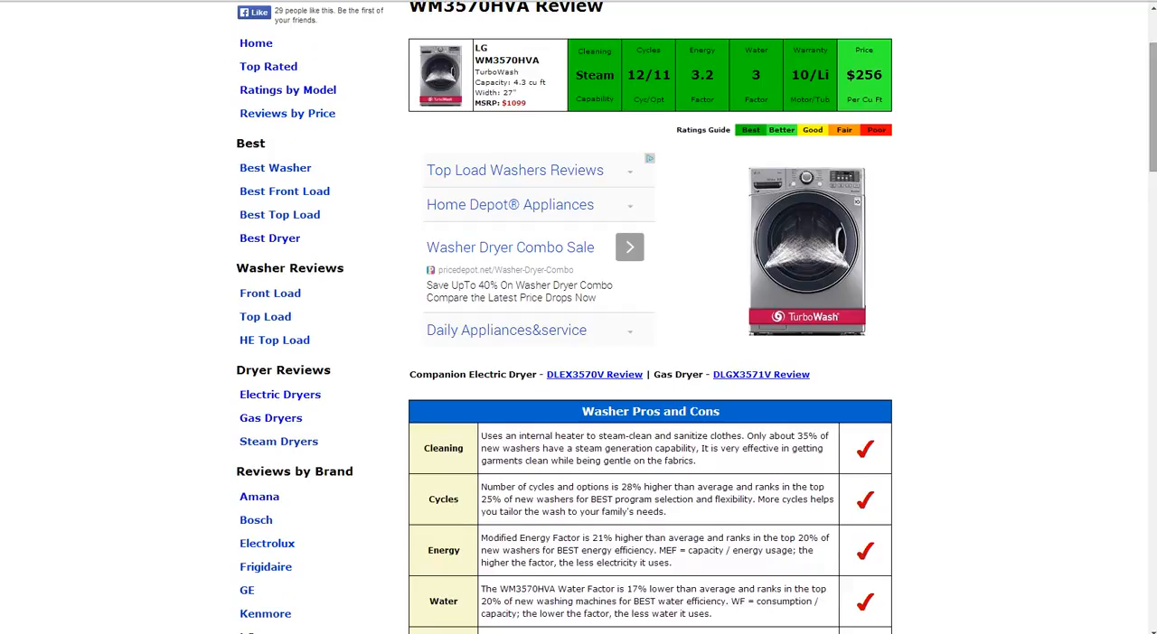
scroll("down", 3)
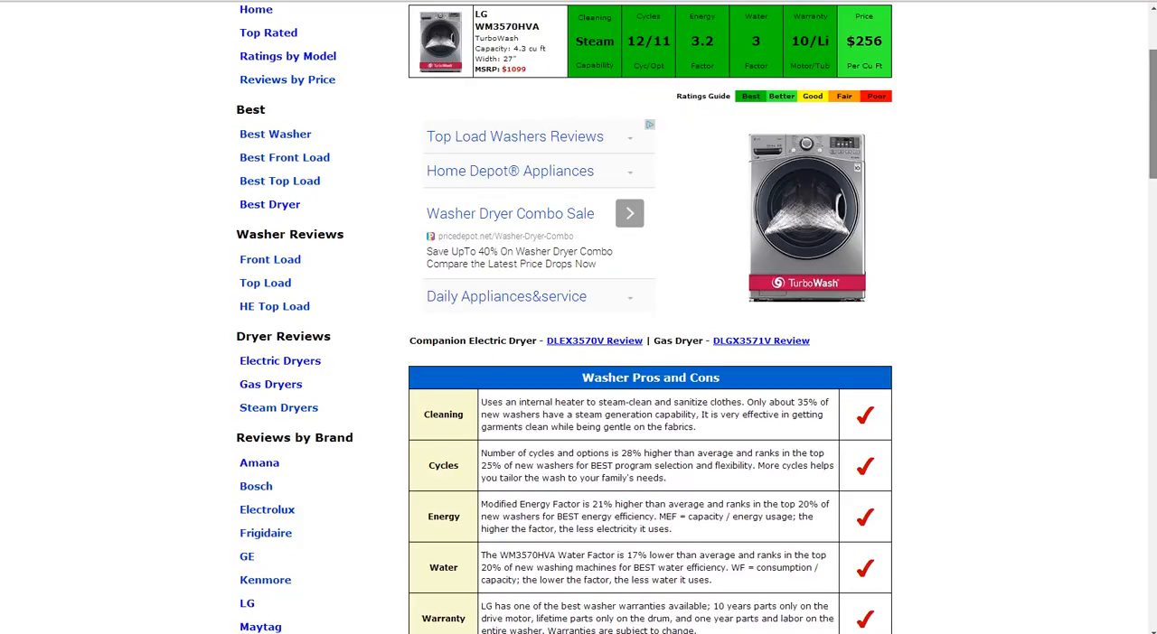
scroll("down", 3)
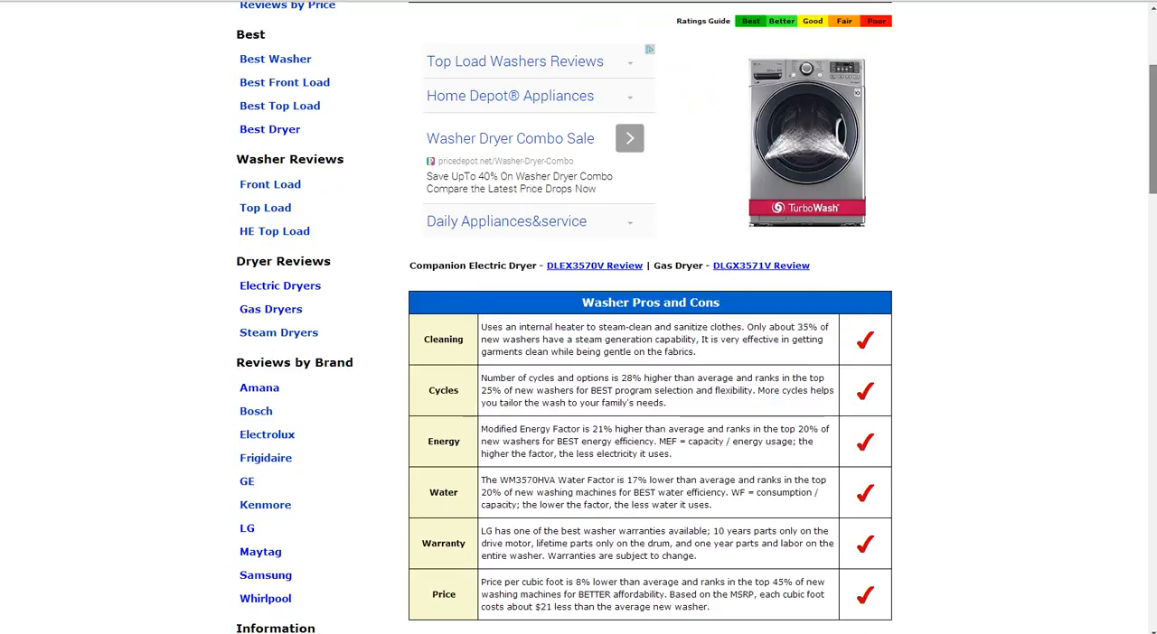
scroll("down", 3)
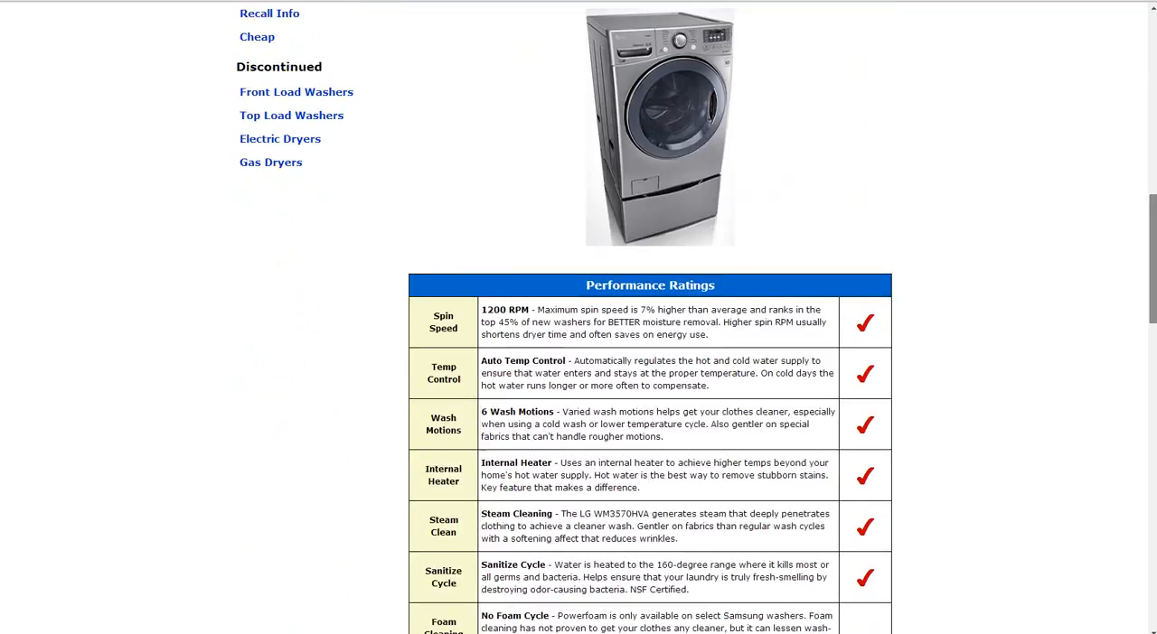
Step: Read the full Performance Ratings table until Convenience Ratings begins
scroll("down", 3)
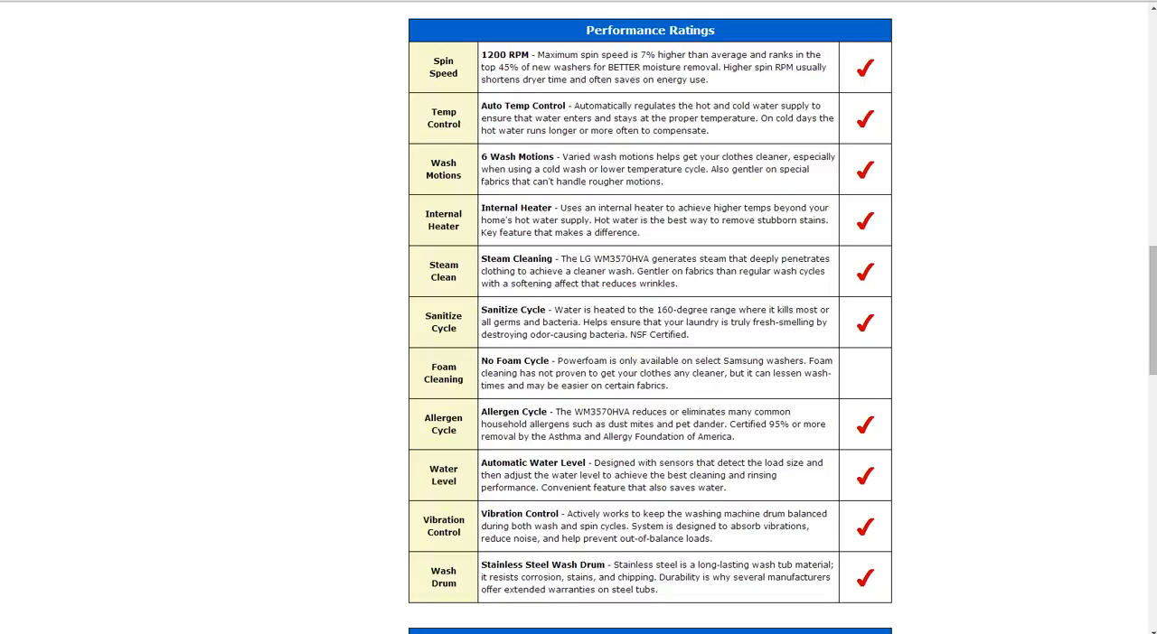
scroll("down", 3)
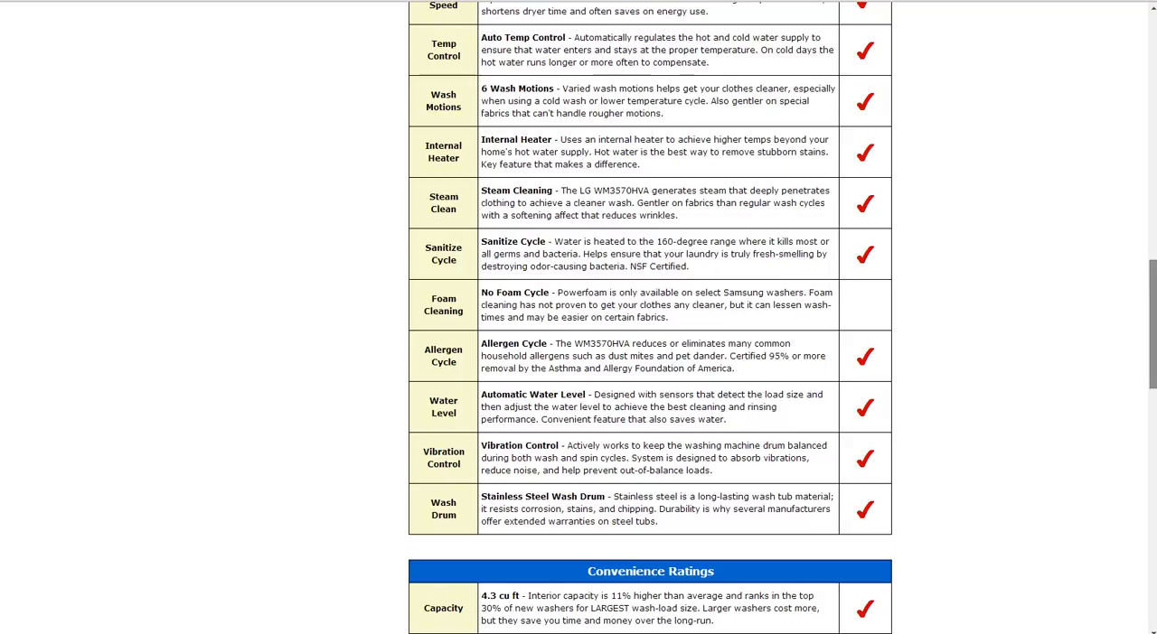
Step: Read the Convenience Ratings table and bring the complete Energy Ratings table into view
scroll("down", 3)
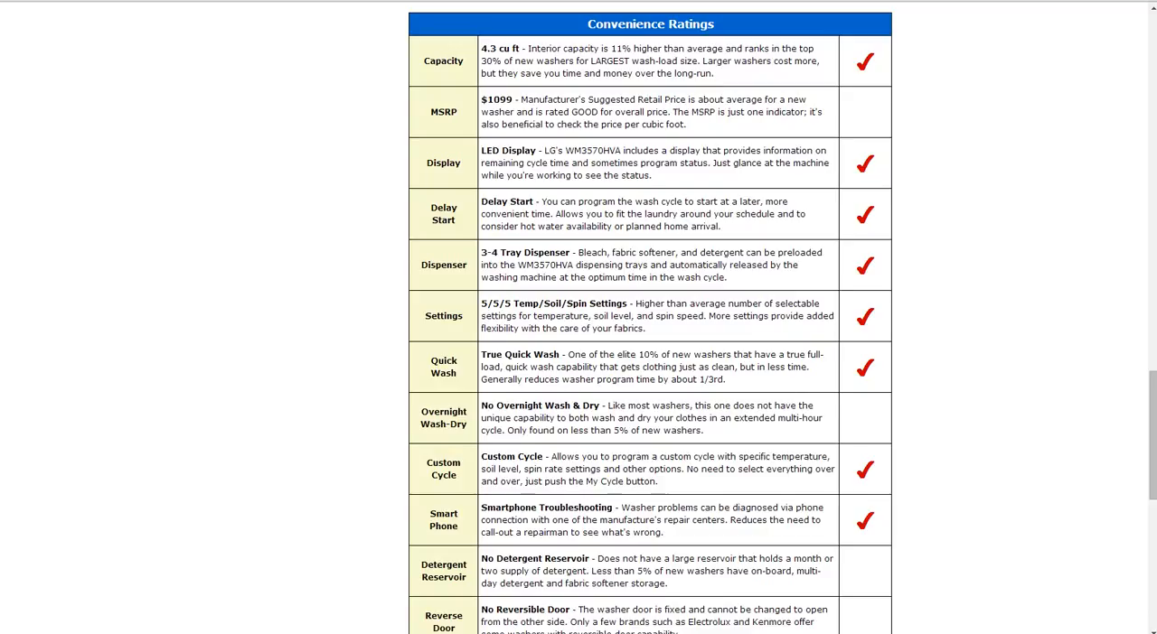
scroll("down", 3)
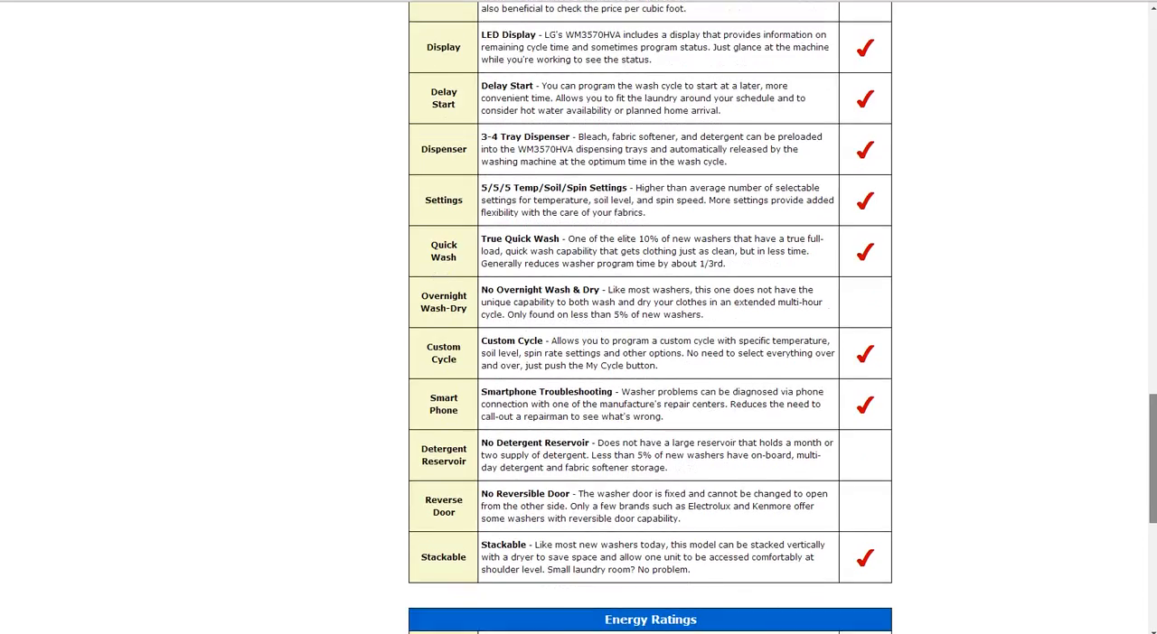
scroll("down", 3)
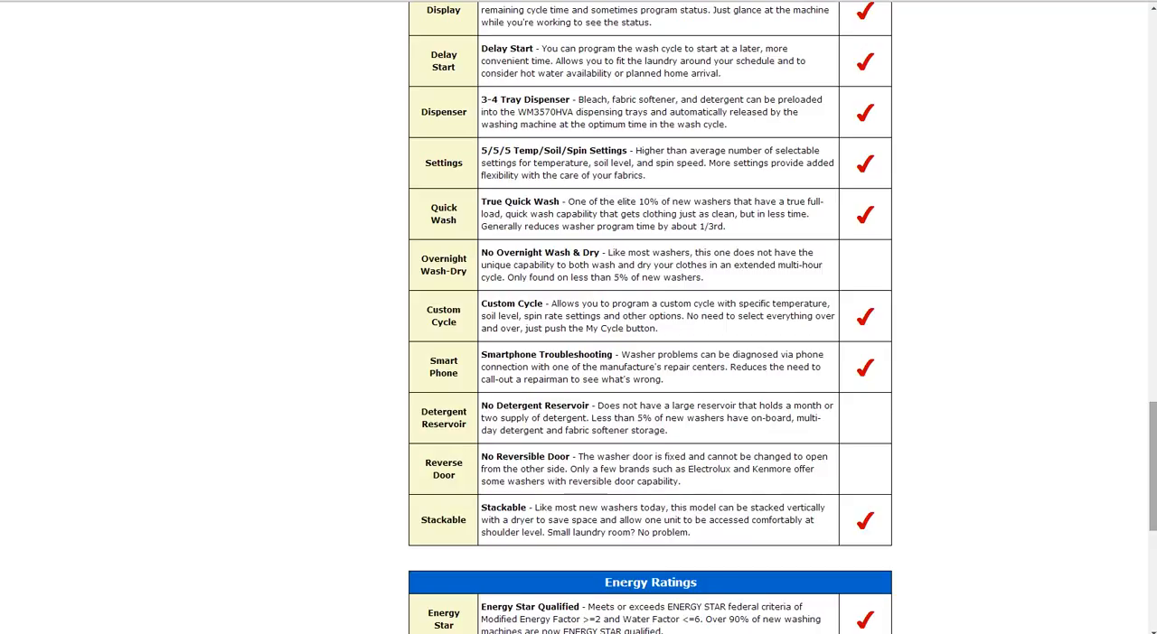
scroll("down", 3)
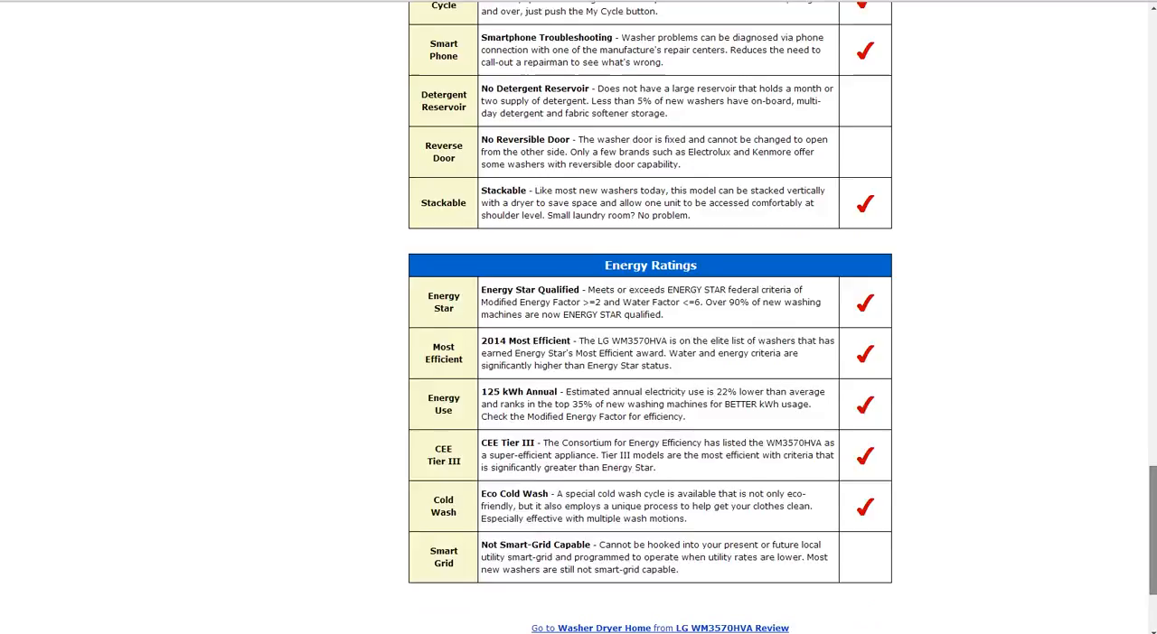
Step: Reach the closing links below Energy Ratings, then return to the review's top
scroll("down", 3)
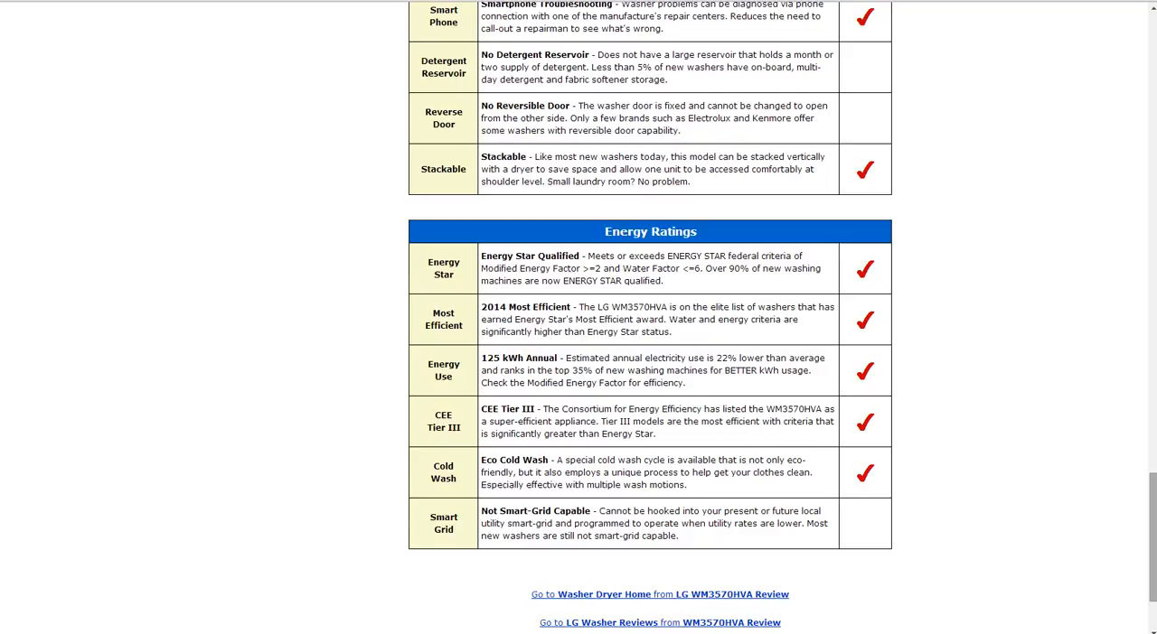
scroll("up", 3)
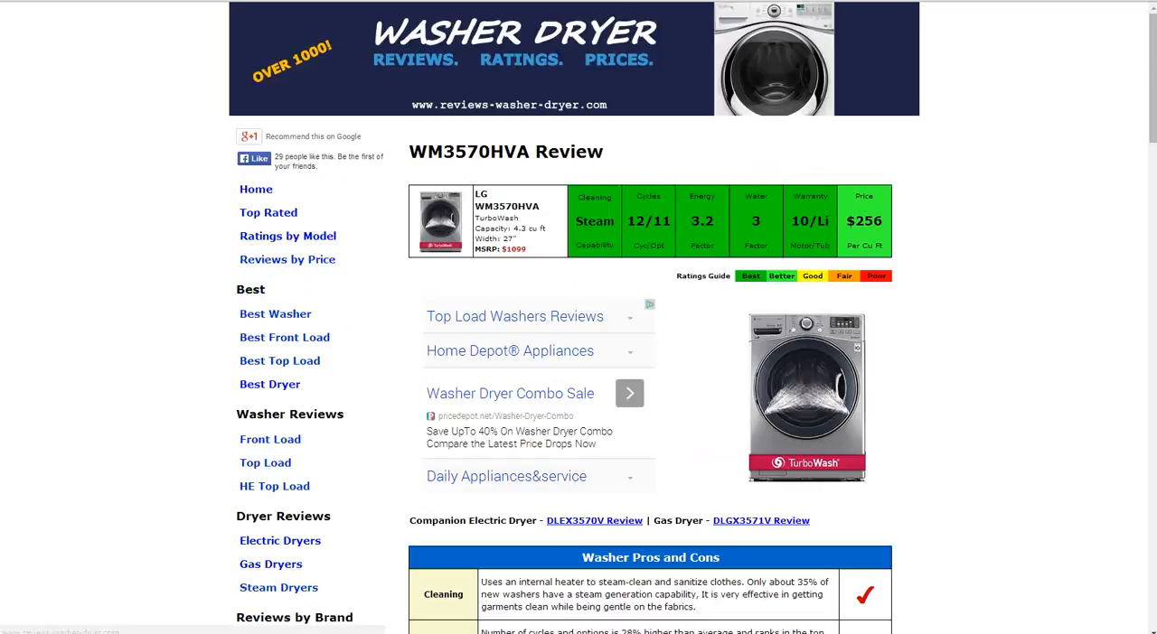
Step: Visit the site homepage from the sidebar and briefly scroll through it
left_click(255, 189)
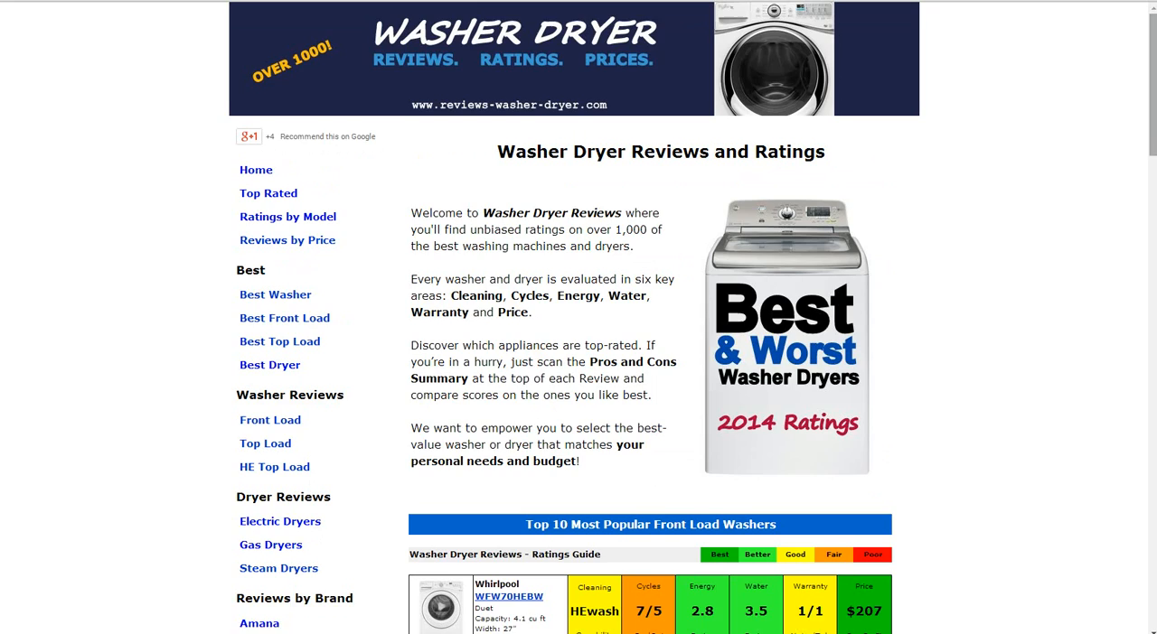
scroll("down", 3)
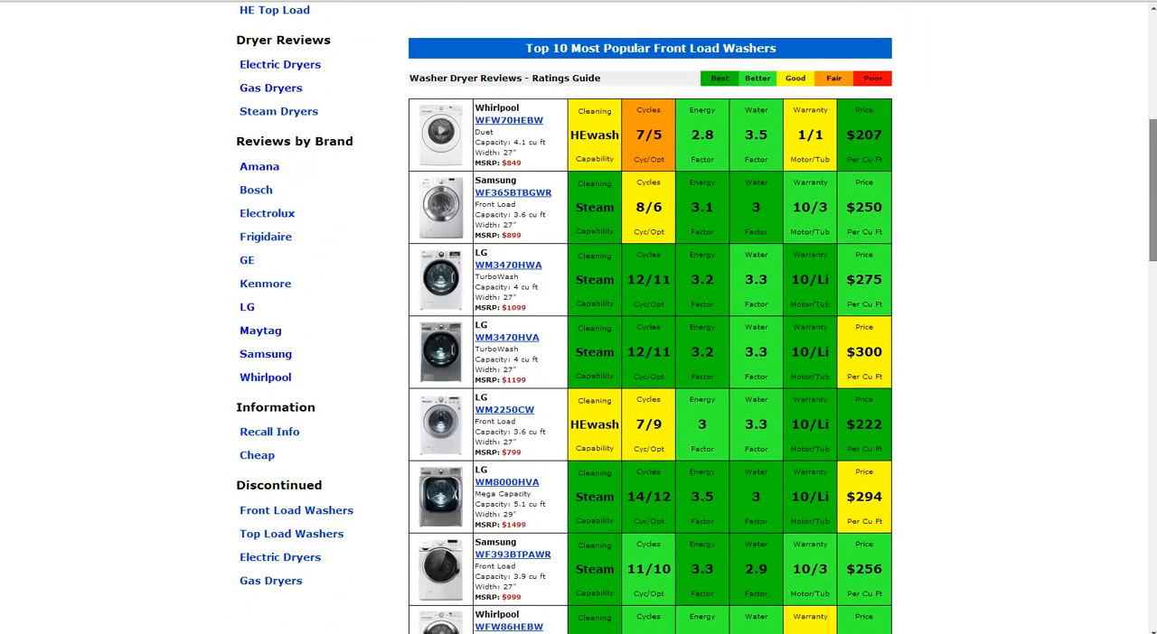
scroll("up", 3)
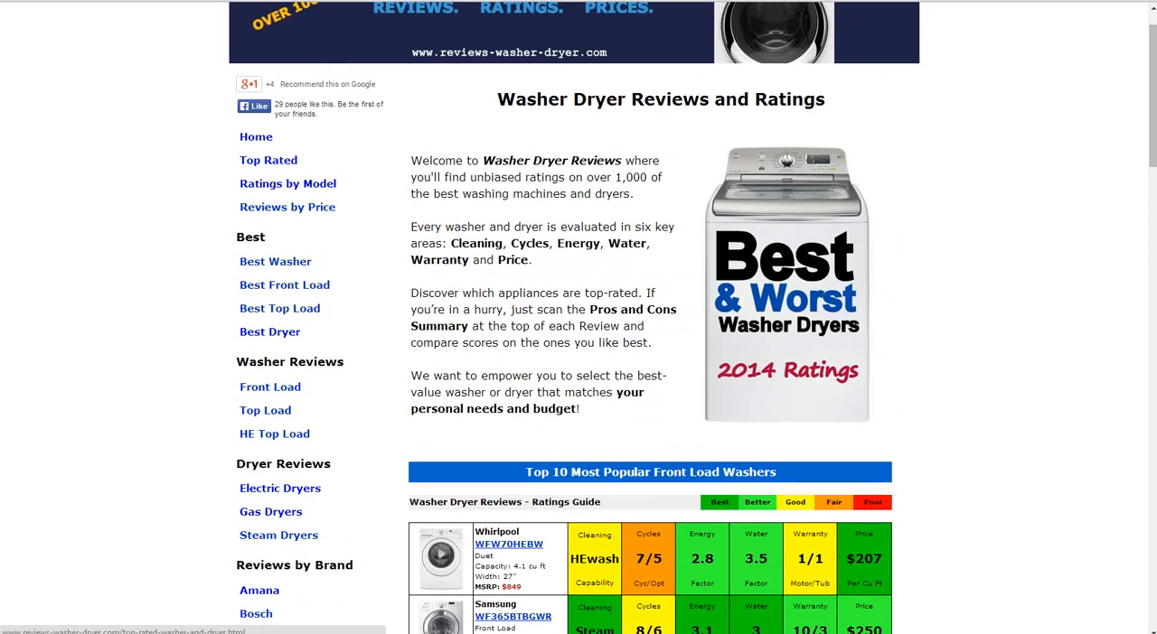
Step: Browse the Top Rated Washer and Dryer – White Front Load ranked list
left_click(268, 159)
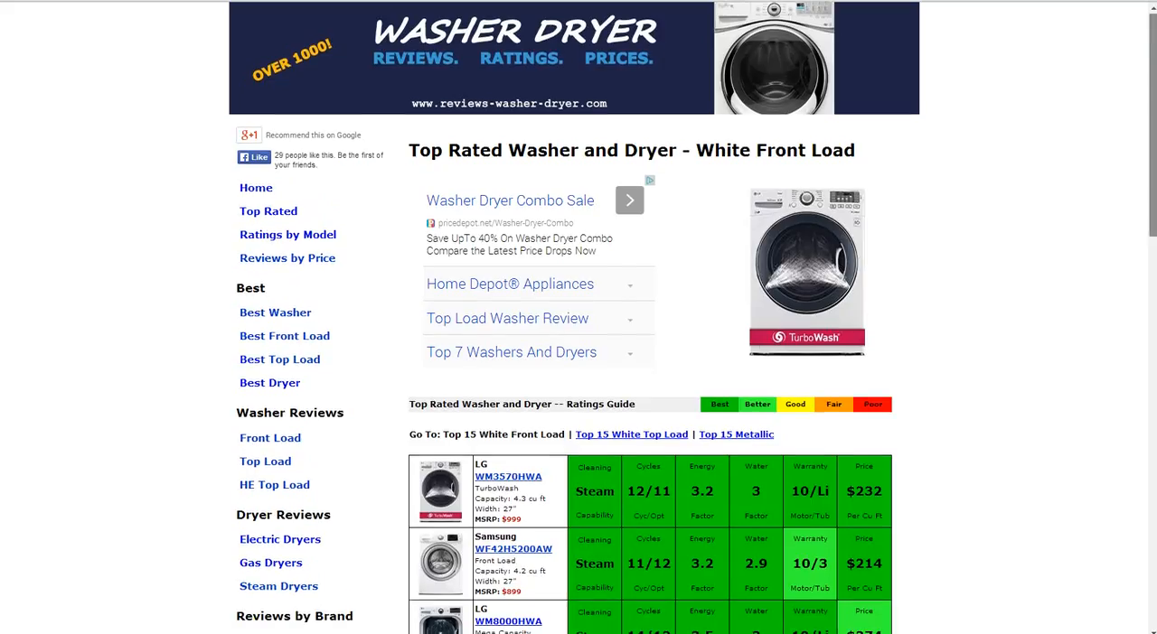
scroll("down", 3)
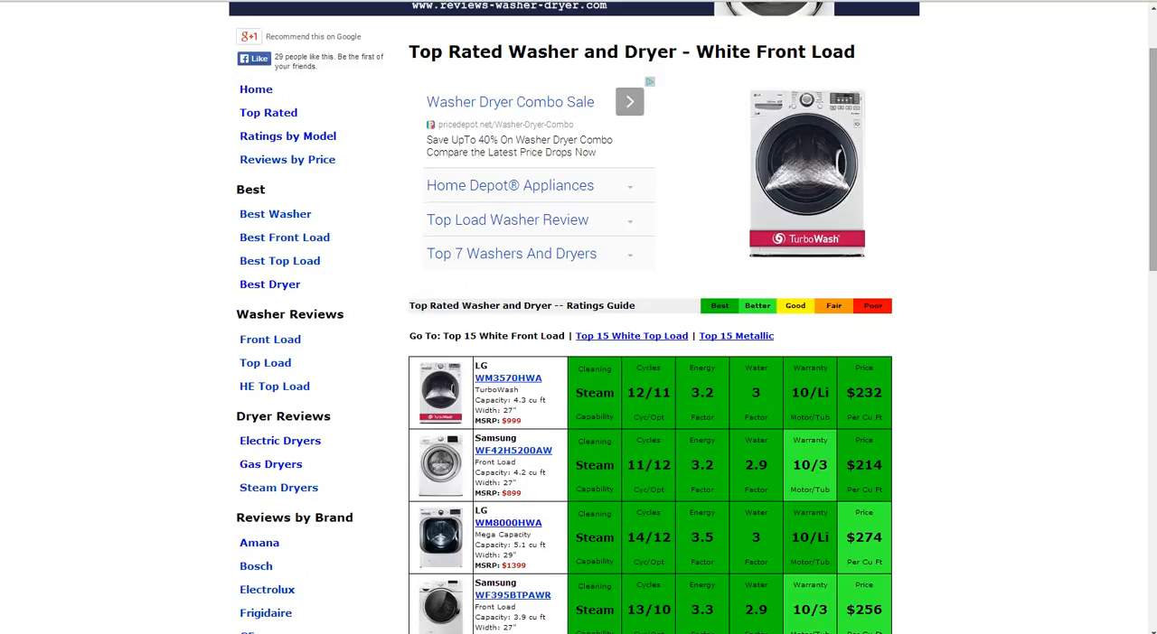
scroll("down", 3)
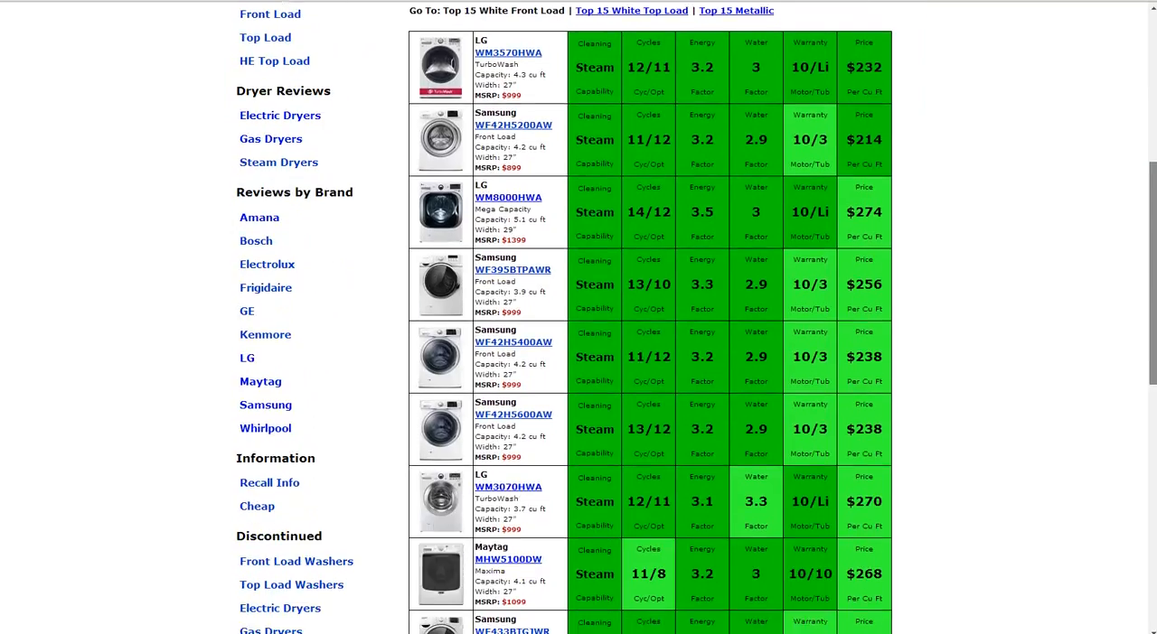
scroll("up", 3)
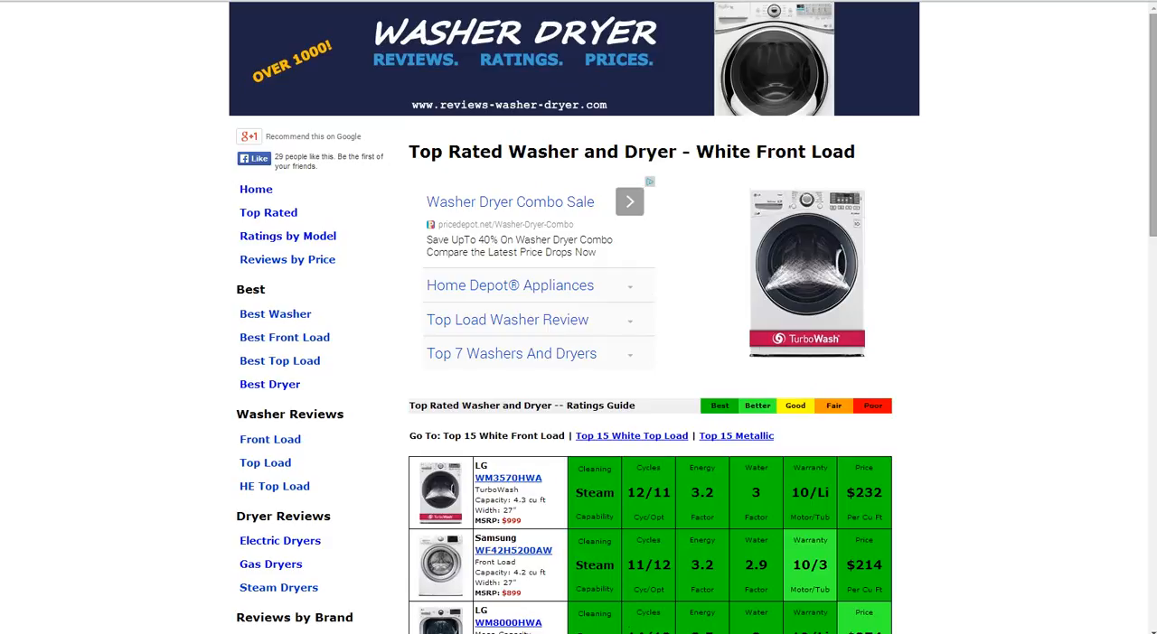